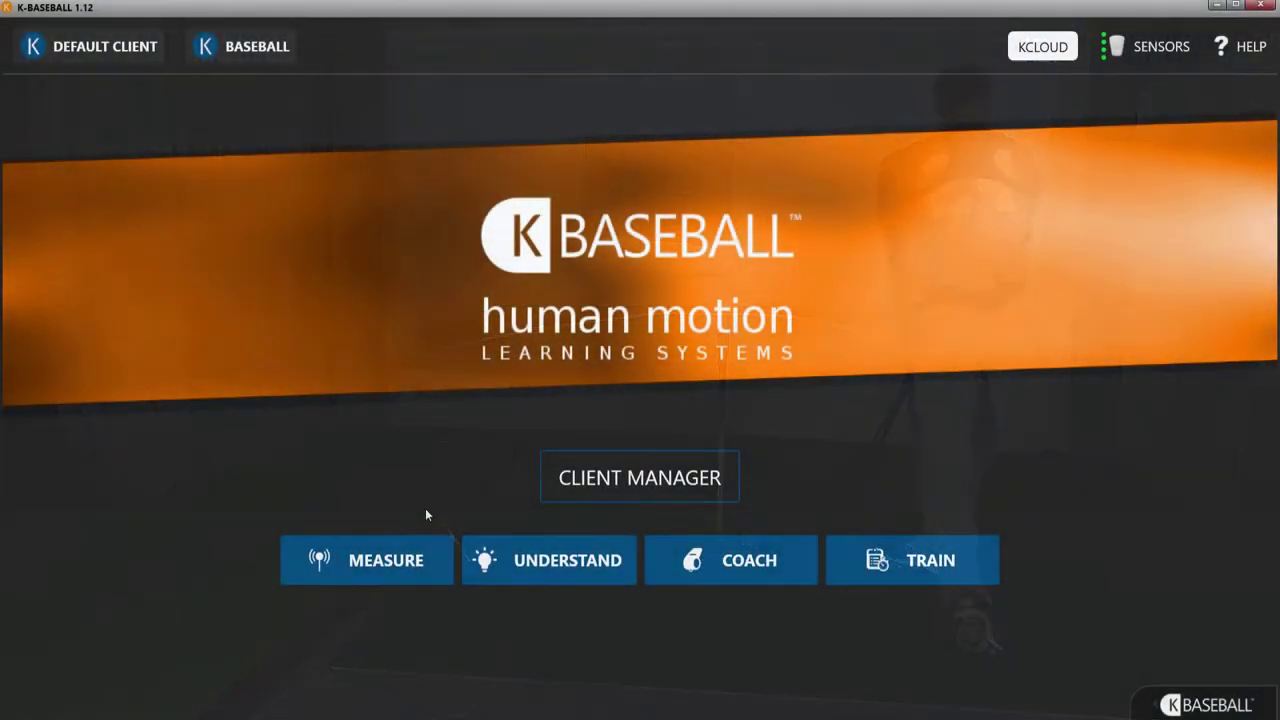
- Choose Measure from the home screen and Go Measure on the motion setup
{"action": "left_click", "coordinate": [366, 560]}
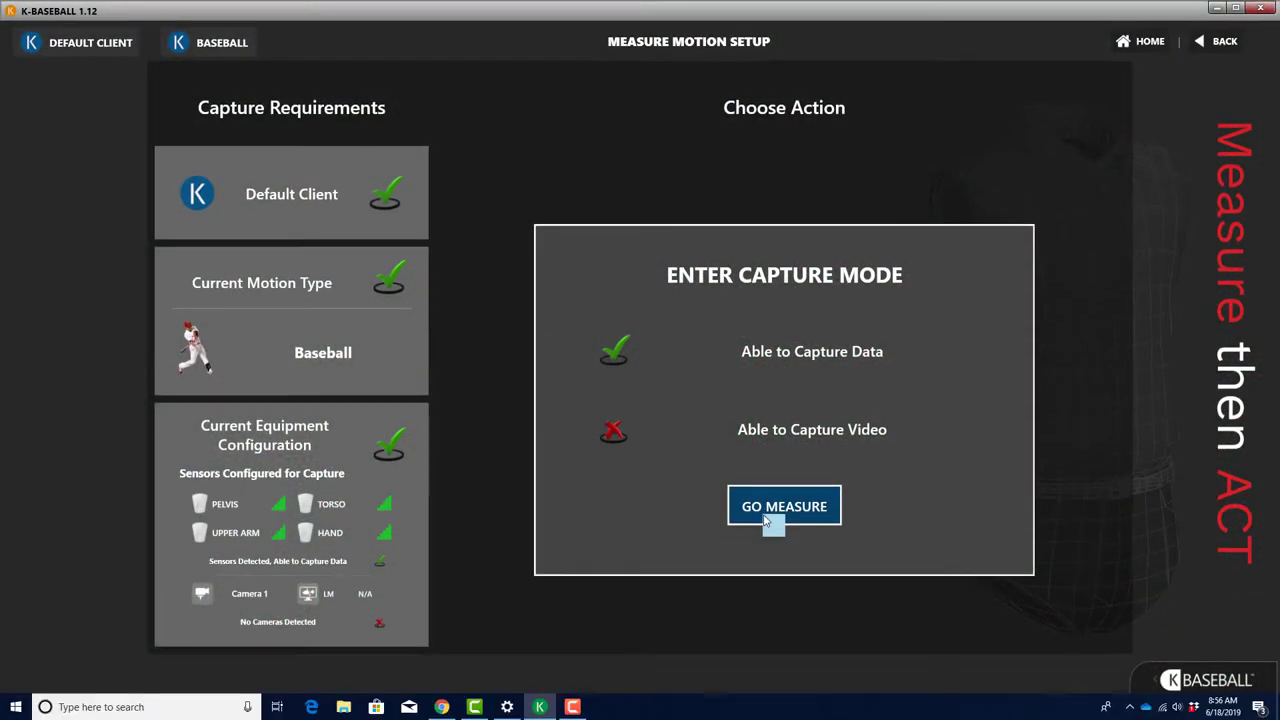
{"action": "left_click", "coordinate": [784, 506]}
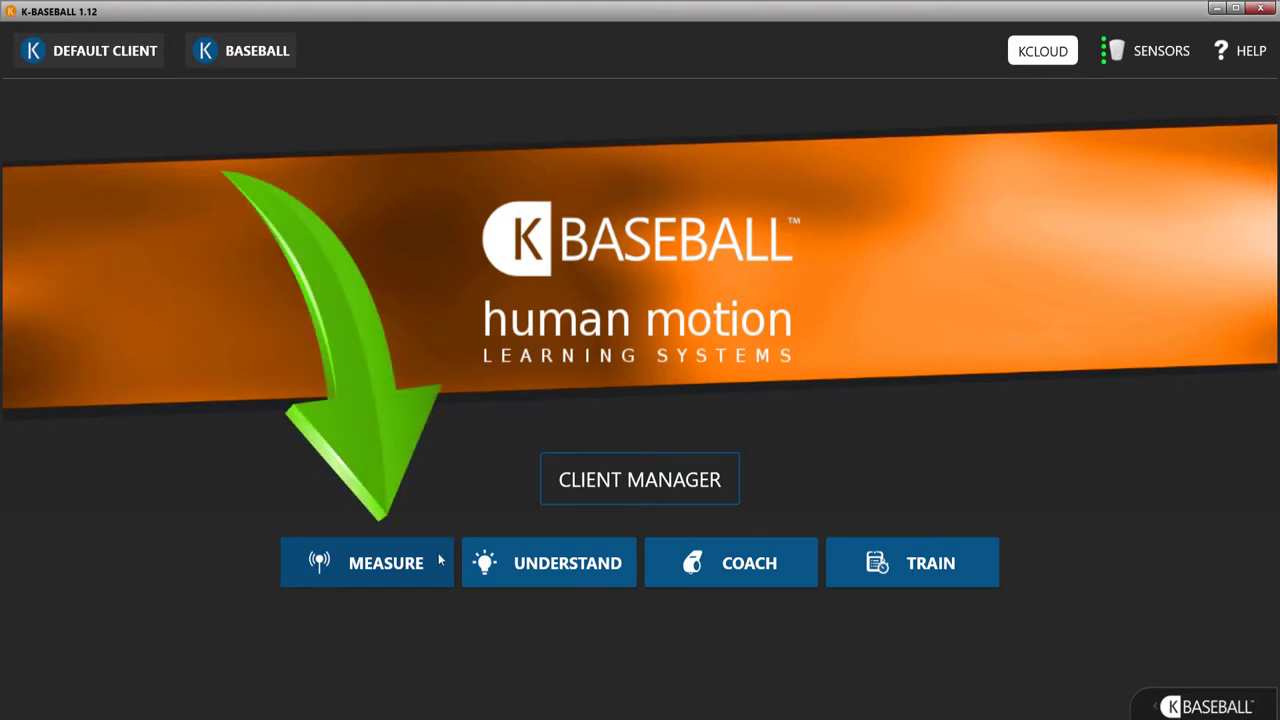
- Measure the Default Client via the Client Manager player list, returning to motion setup
{"action": "left_click", "coordinate": [366, 562]}
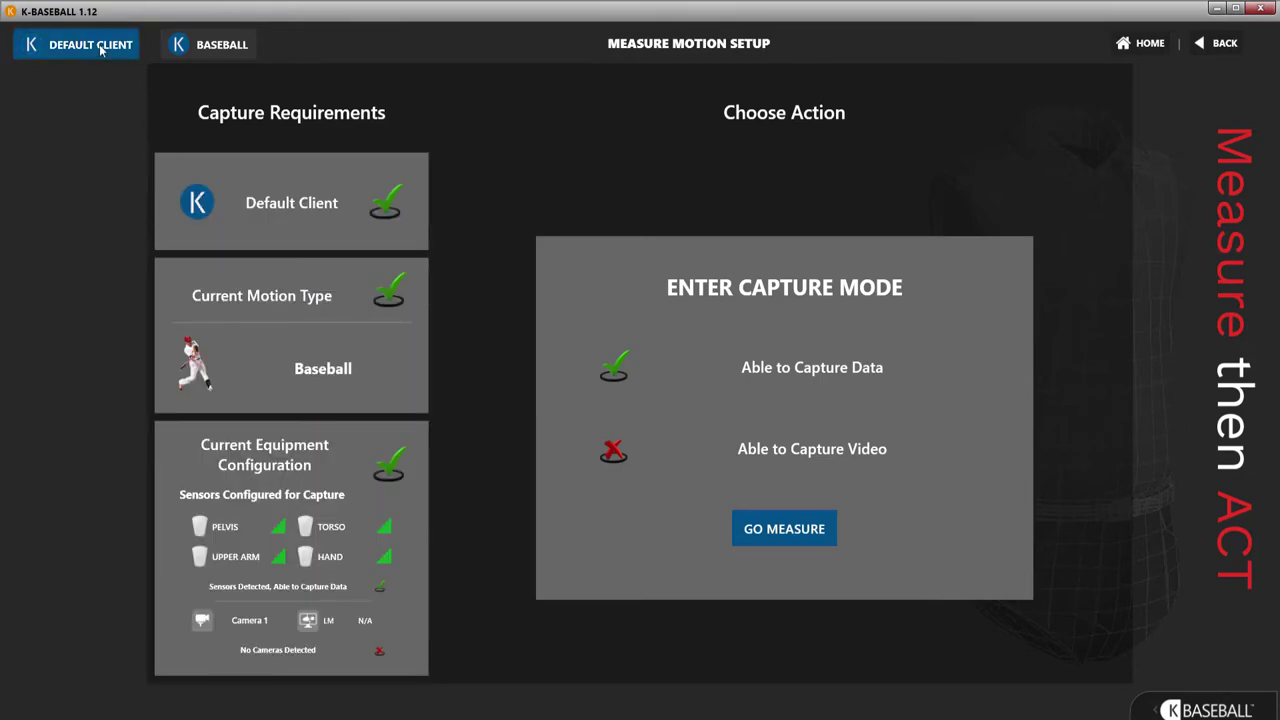
{"action": "left_click", "coordinate": [90, 44]}
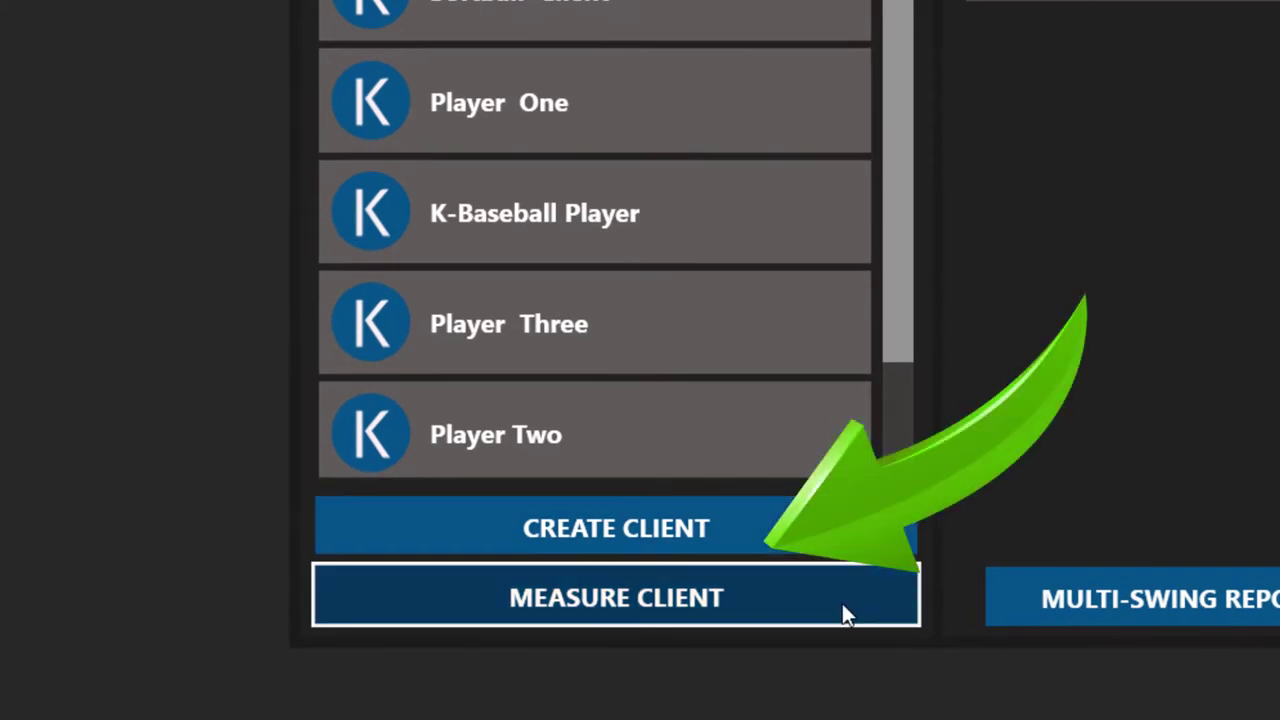
{"action": "left_click", "coordinate": [616, 596]}
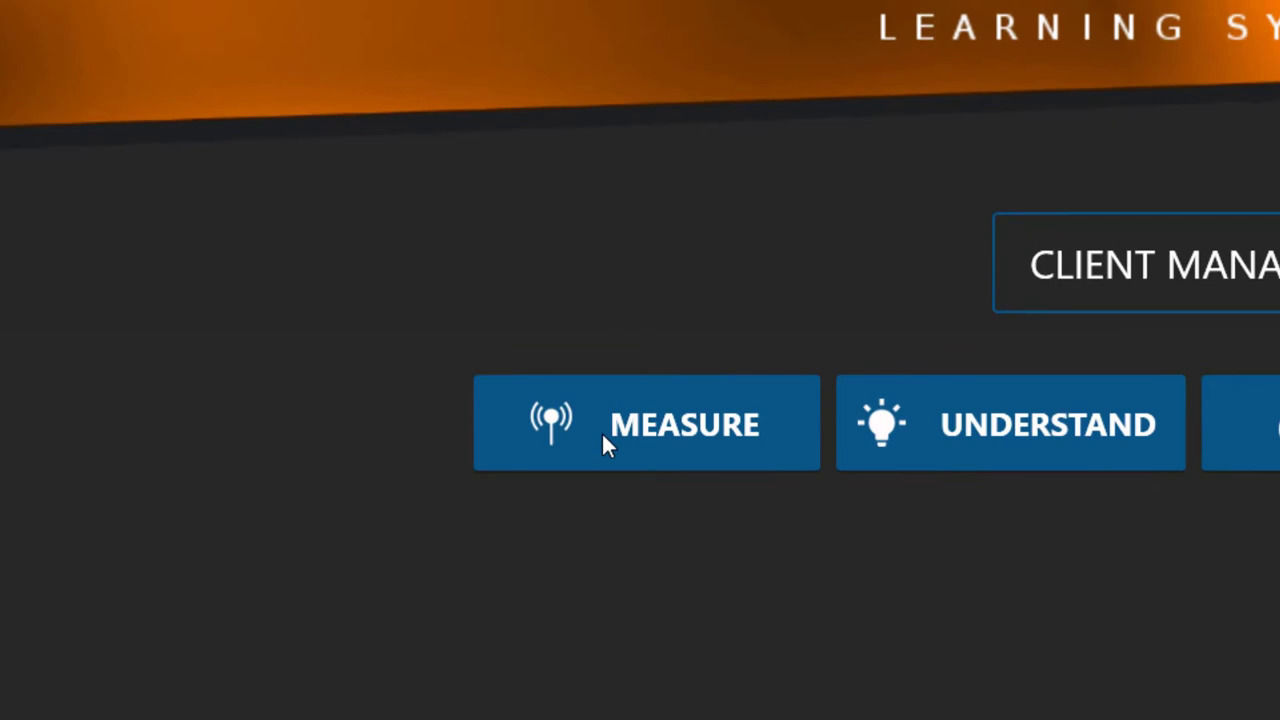
{"action": "left_click", "coordinate": [646, 424]}
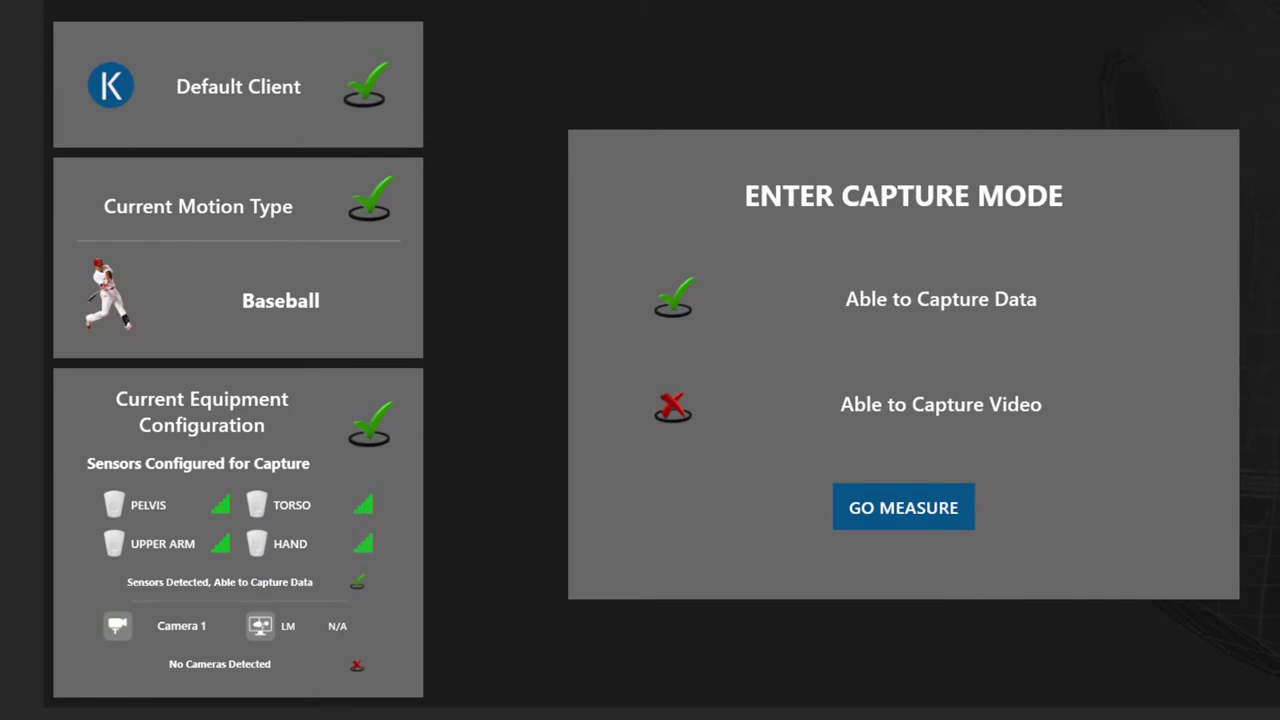
{"action": "mouse_move", "coordinate": [238, 86]}
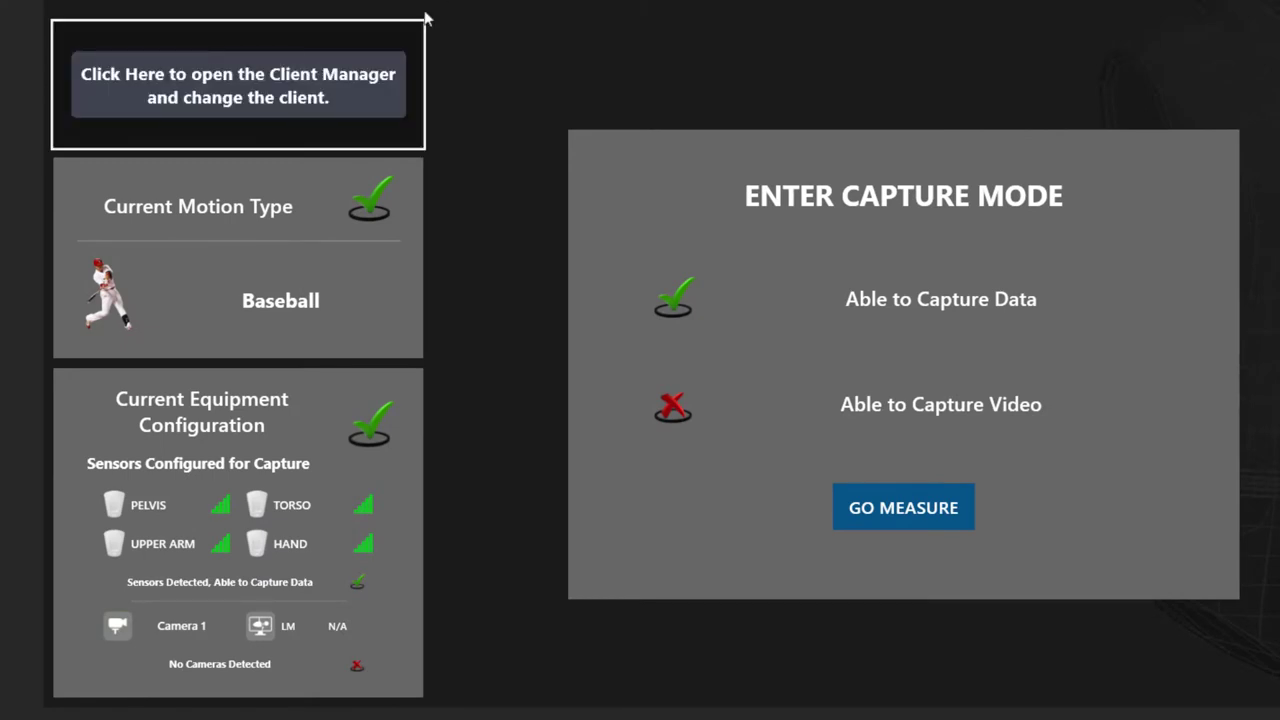
- Enter capture mode with Go Measure to show the swing screen with the avatar
{"action": "left_click", "coordinate": [238, 84]}
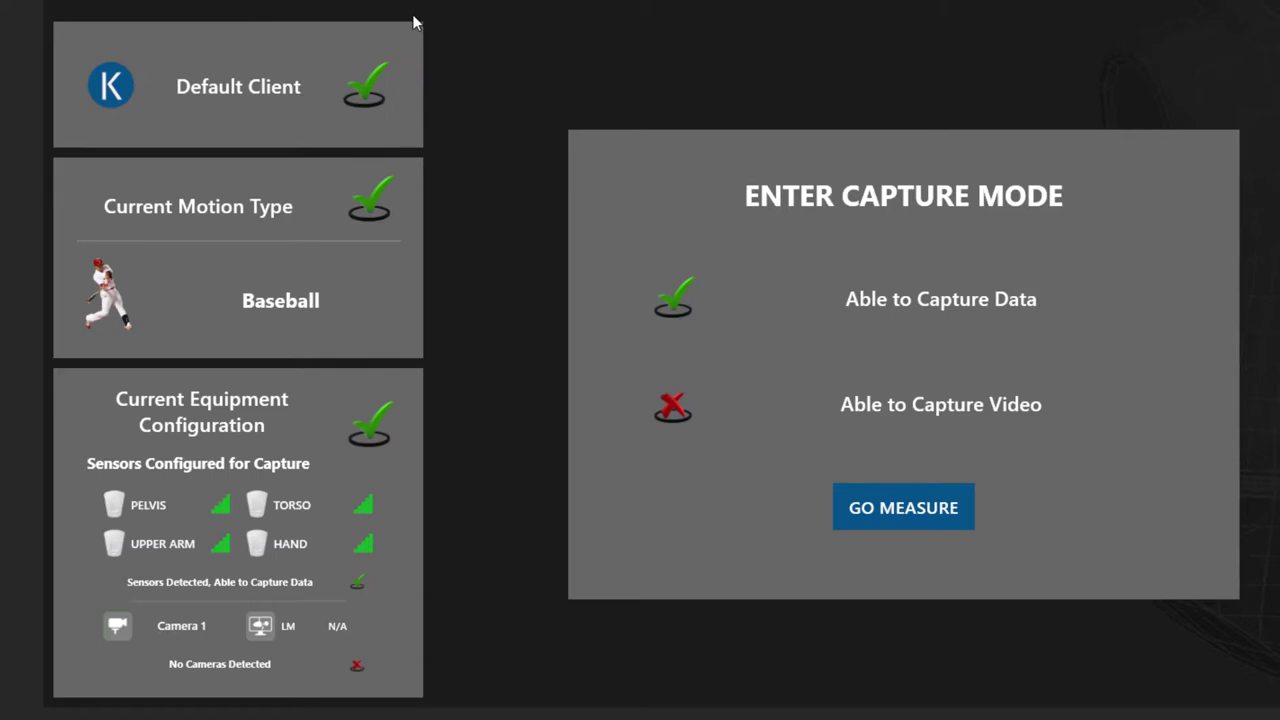
{"action": "mouse_move", "coordinate": [436, 86]}
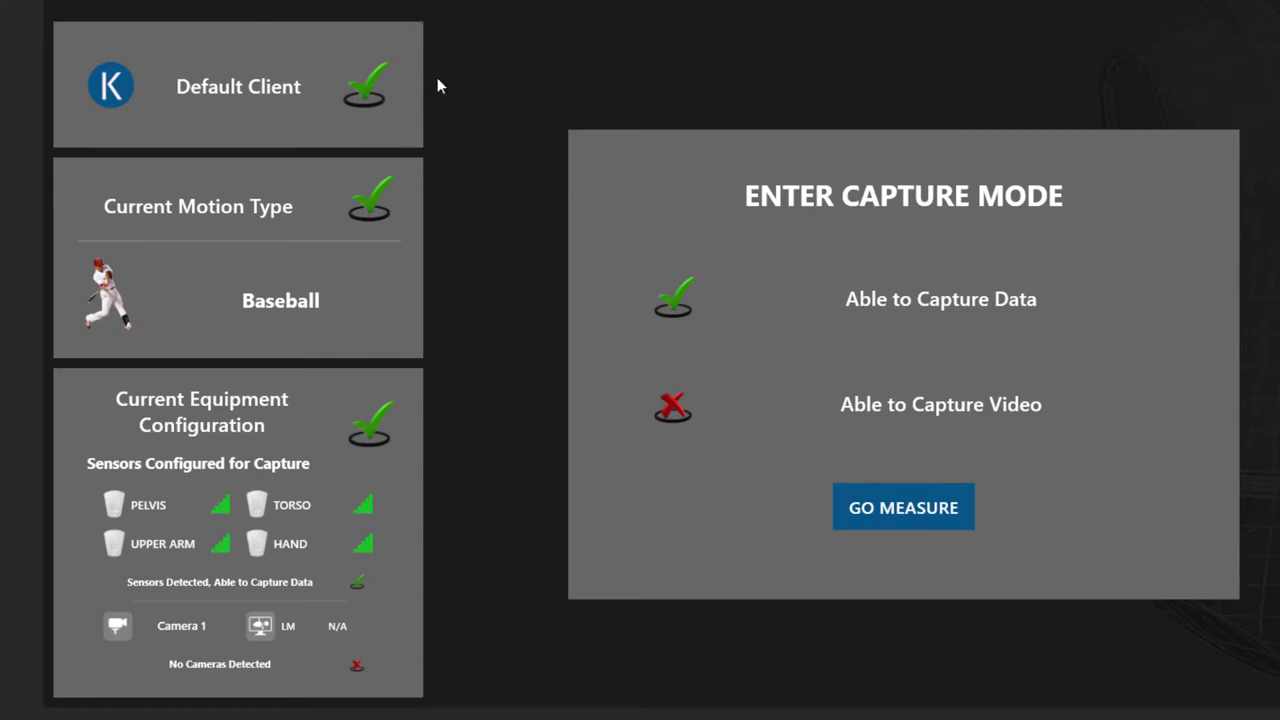
{"action": "mouse_move", "coordinate": [420, 304]}
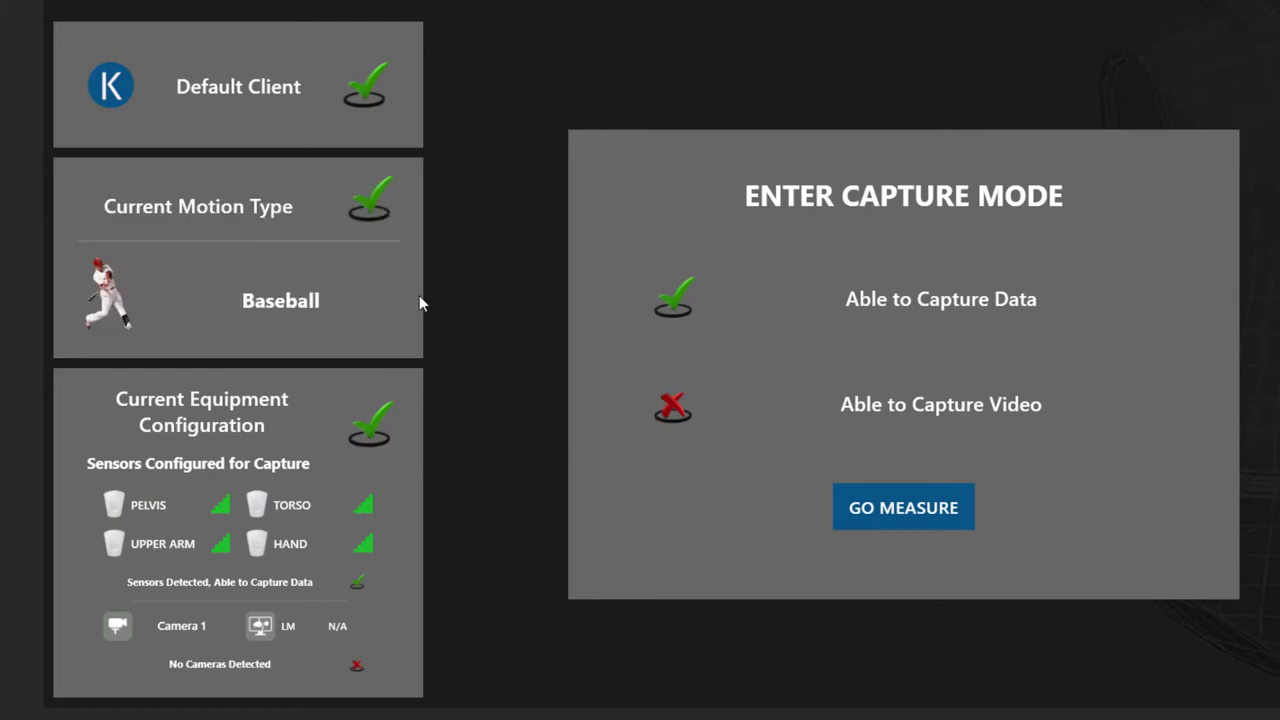
{"action": "mouse_move", "coordinate": [408, 344]}
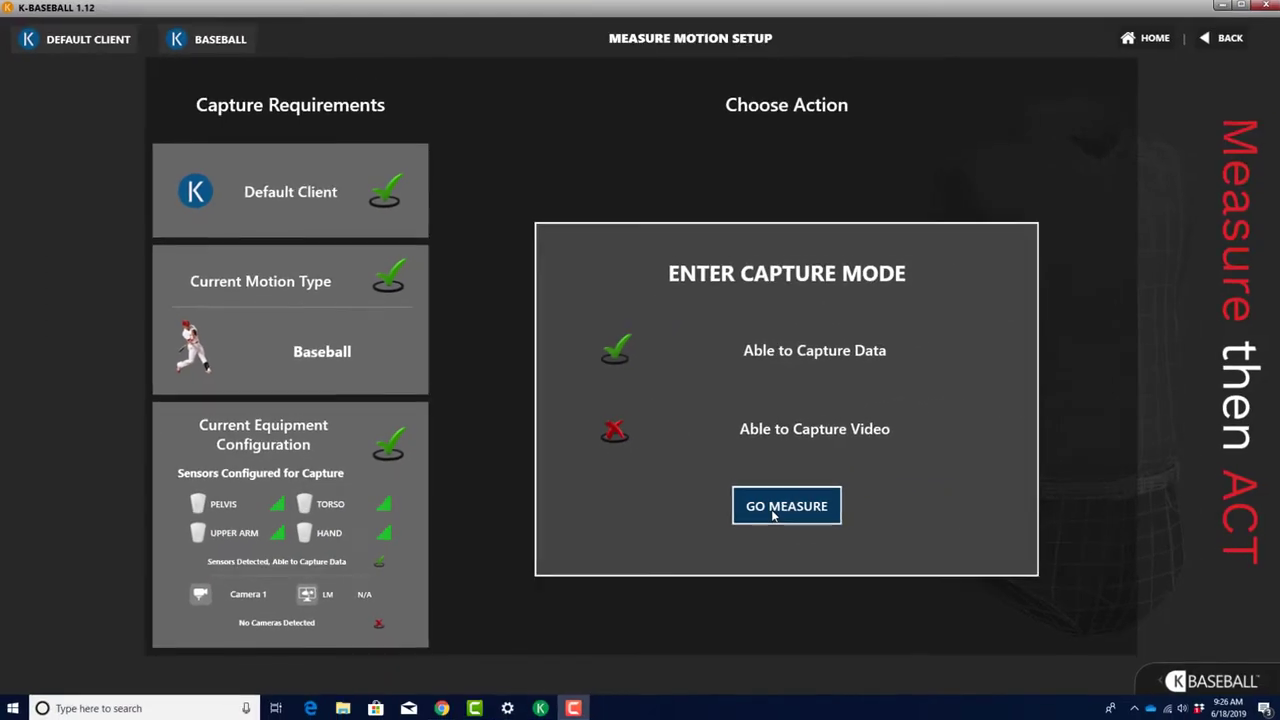
{"action": "left_click", "coordinate": [786, 504]}
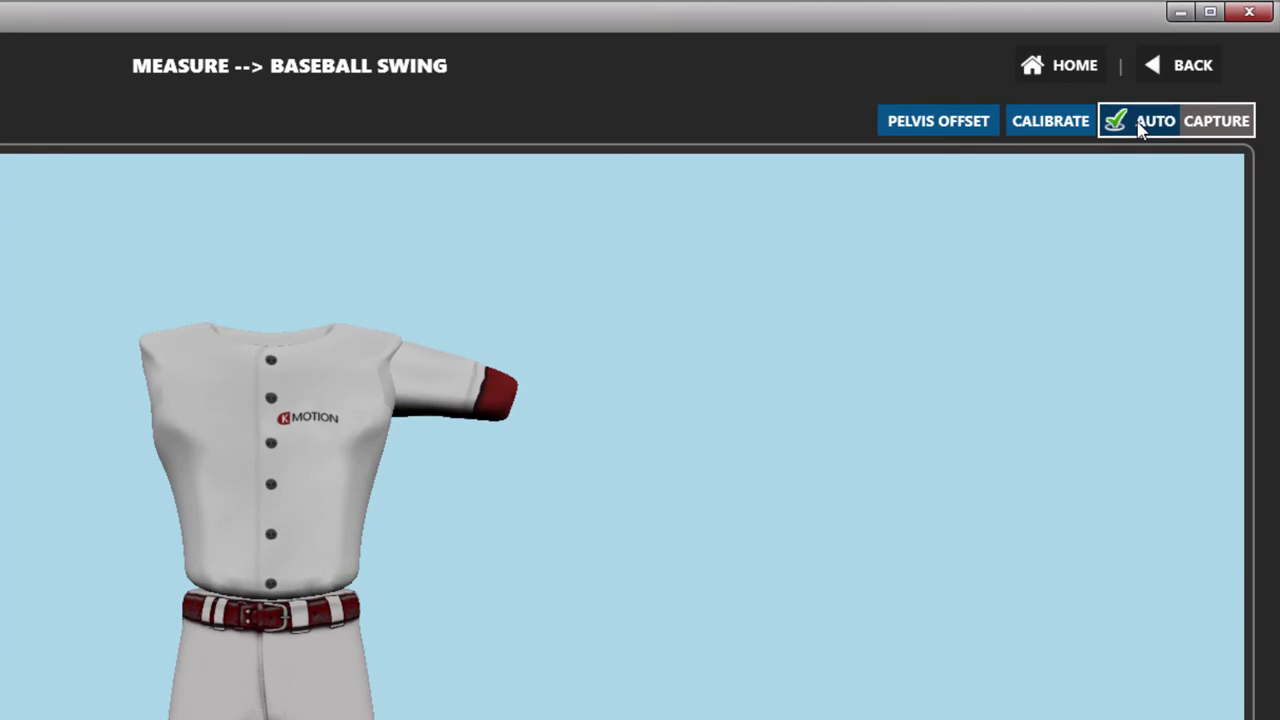
{"action": "mouse_move", "coordinate": [1136, 136]}
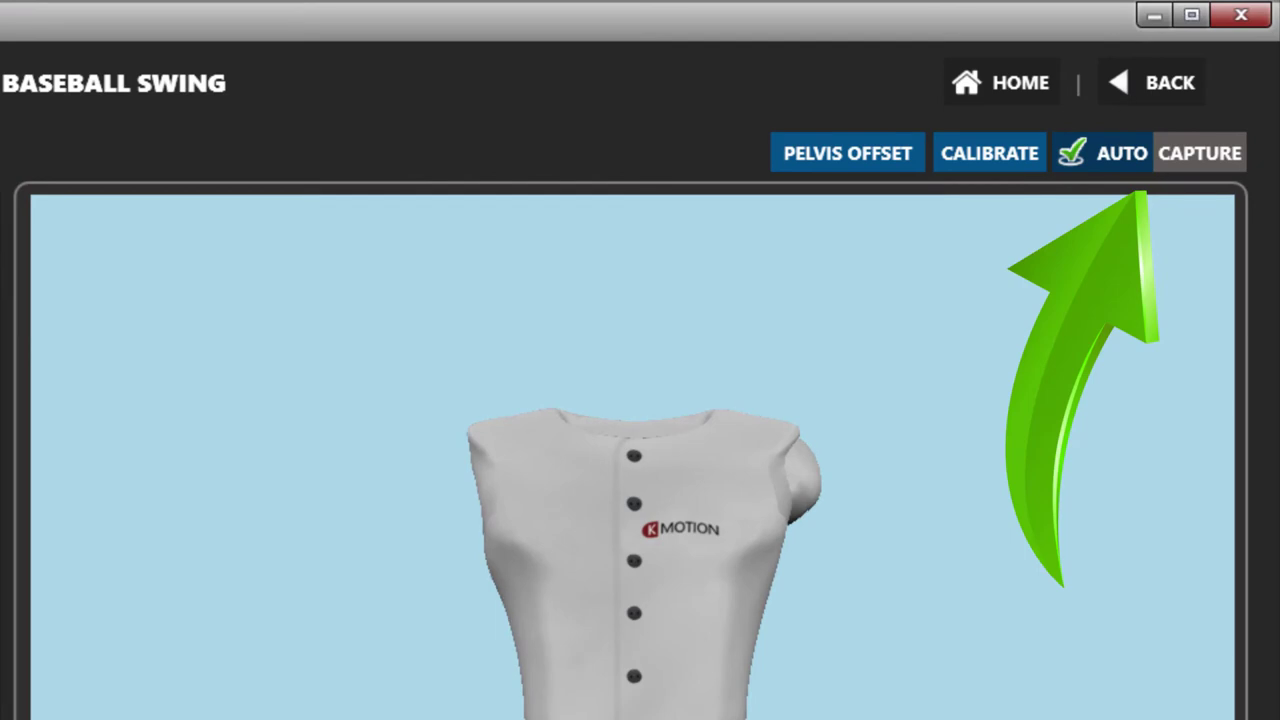
- Start a capture and uncheck Auto so automatic capture shows a red cross
{"action": "left_click", "coordinate": [1122, 152]}
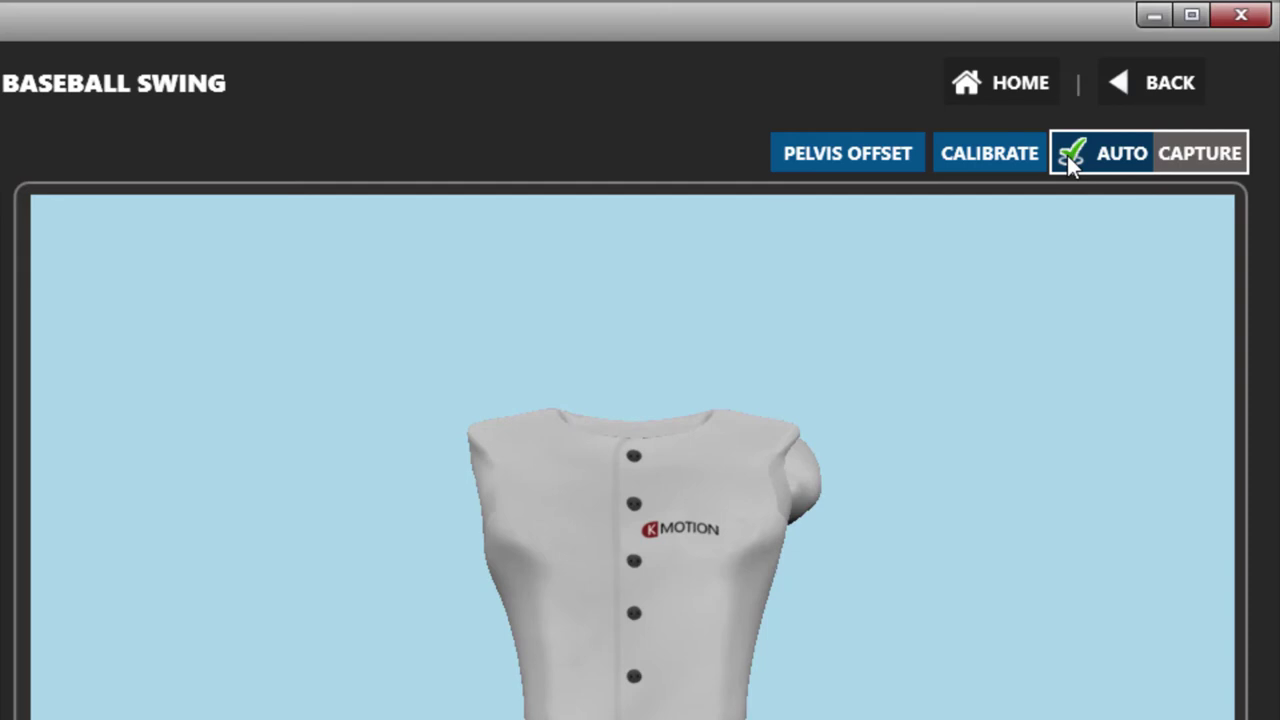
{"action": "left_click", "coordinate": [1072, 152]}
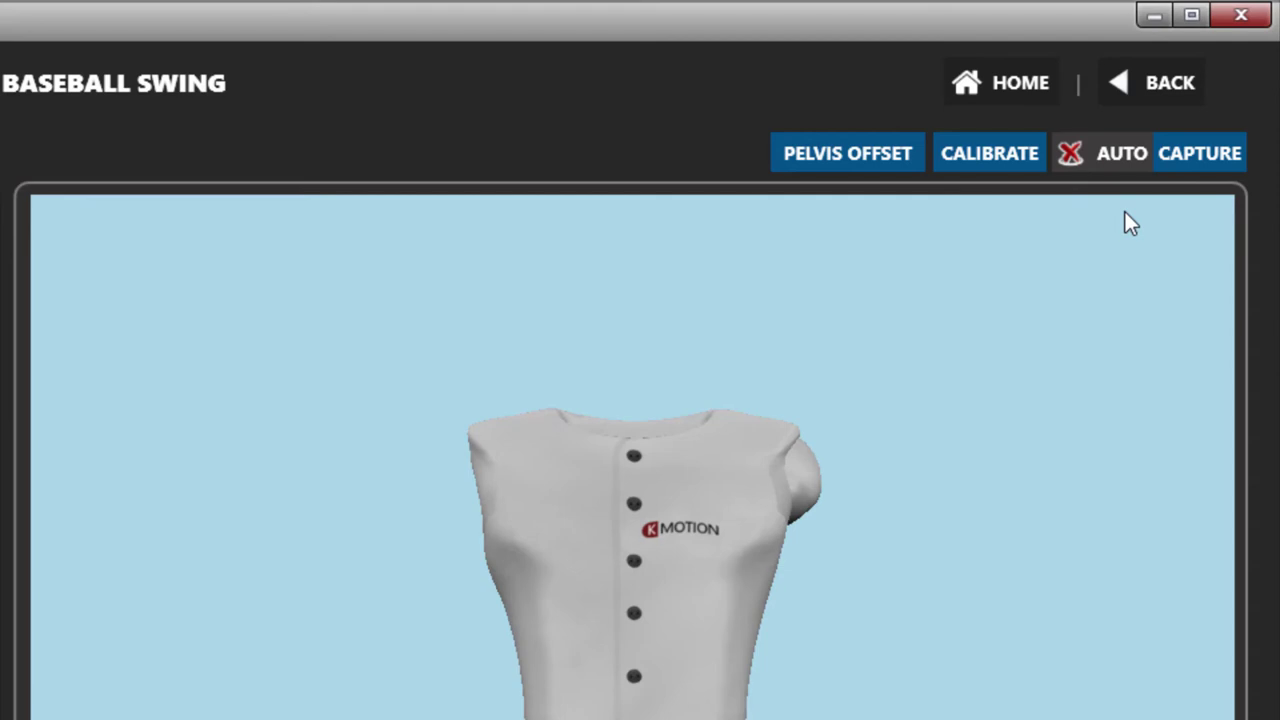
{"action": "mouse_move", "coordinate": [1276, 218]}
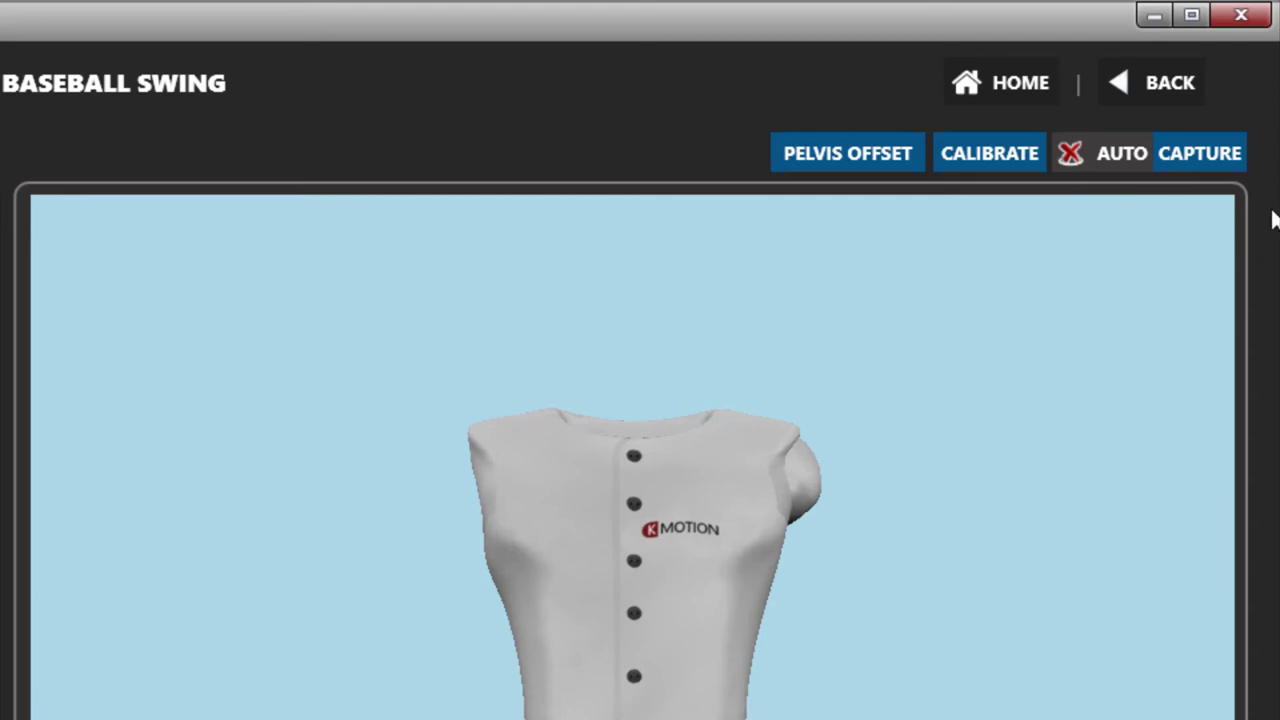
{"action": "mouse_move", "coordinate": [1238, 180]}
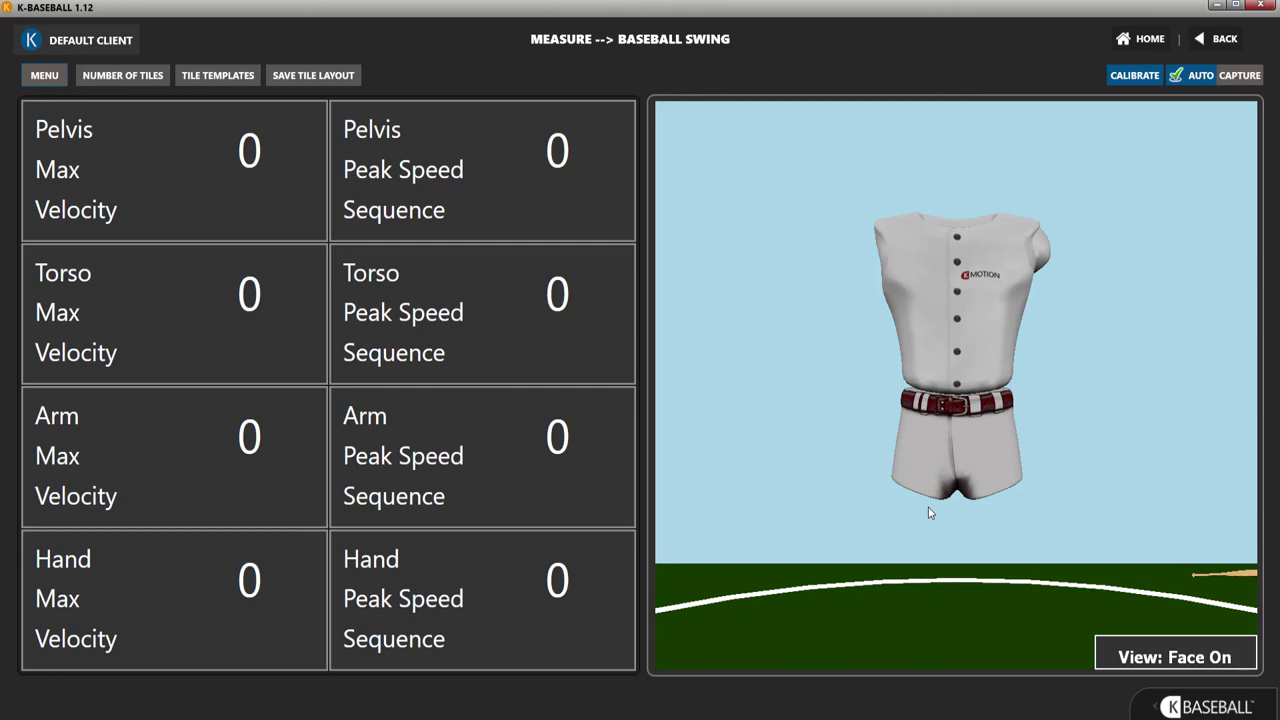
- Open Timer Options from the menu and select a seconds delay value
{"action": "left_click", "coordinate": [44, 76]}
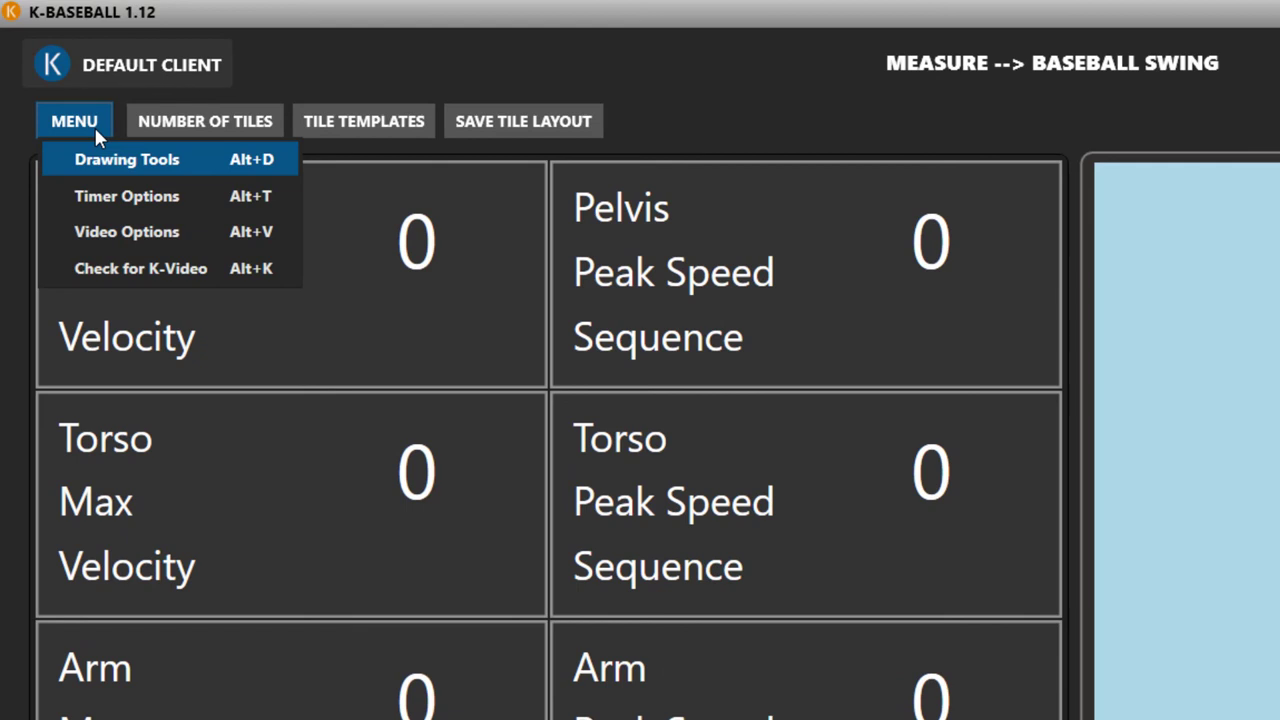
{"action": "mouse_move", "coordinate": [128, 196]}
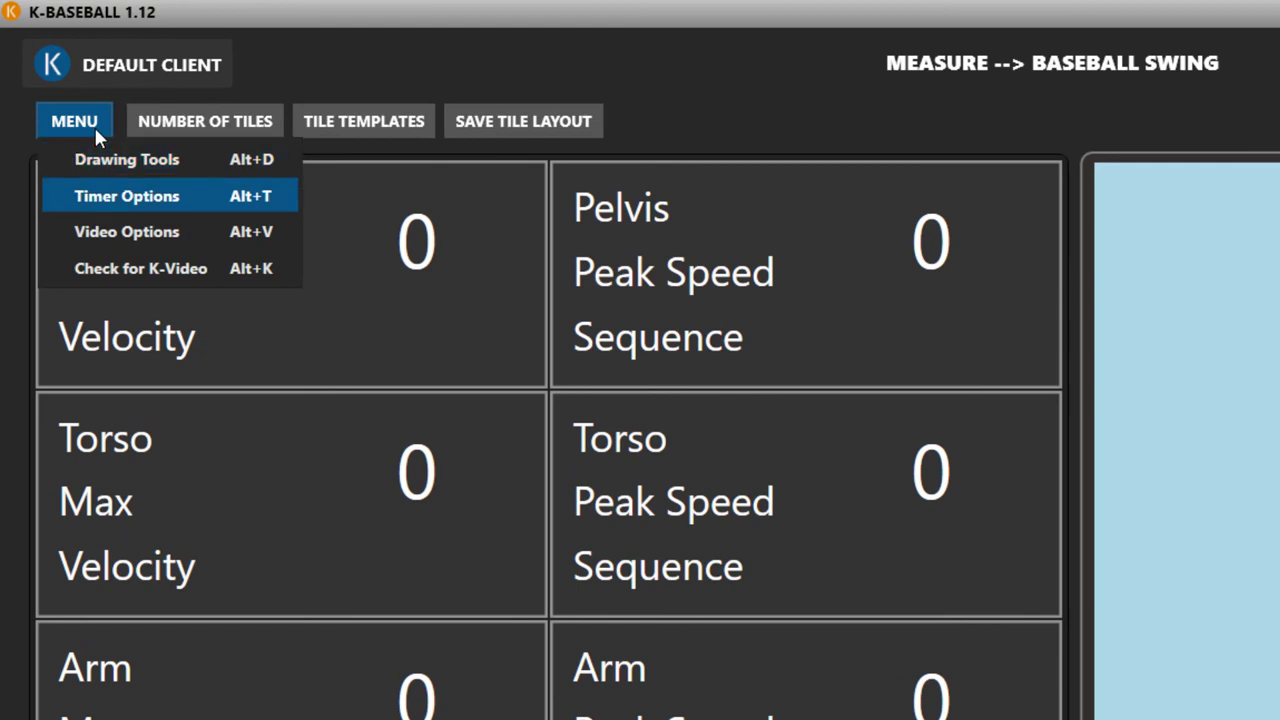
{"action": "left_click", "coordinate": [128, 196]}
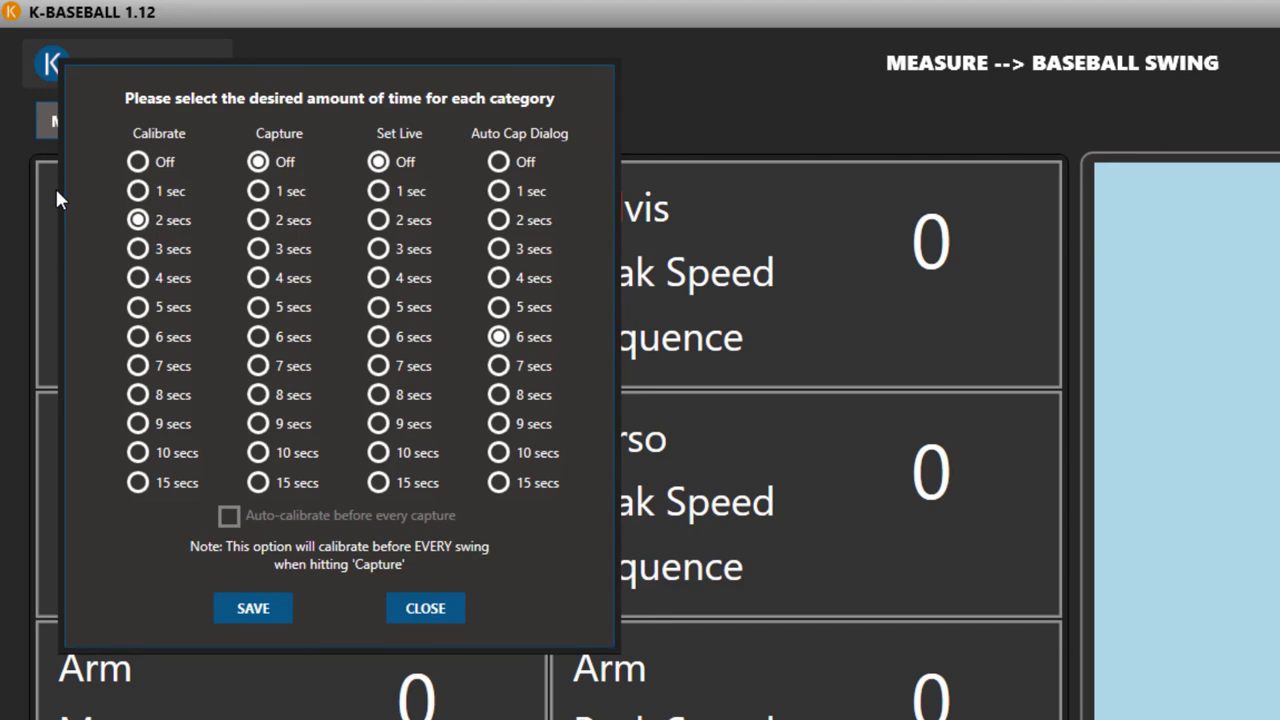
{"action": "left_click", "coordinate": [136, 248]}
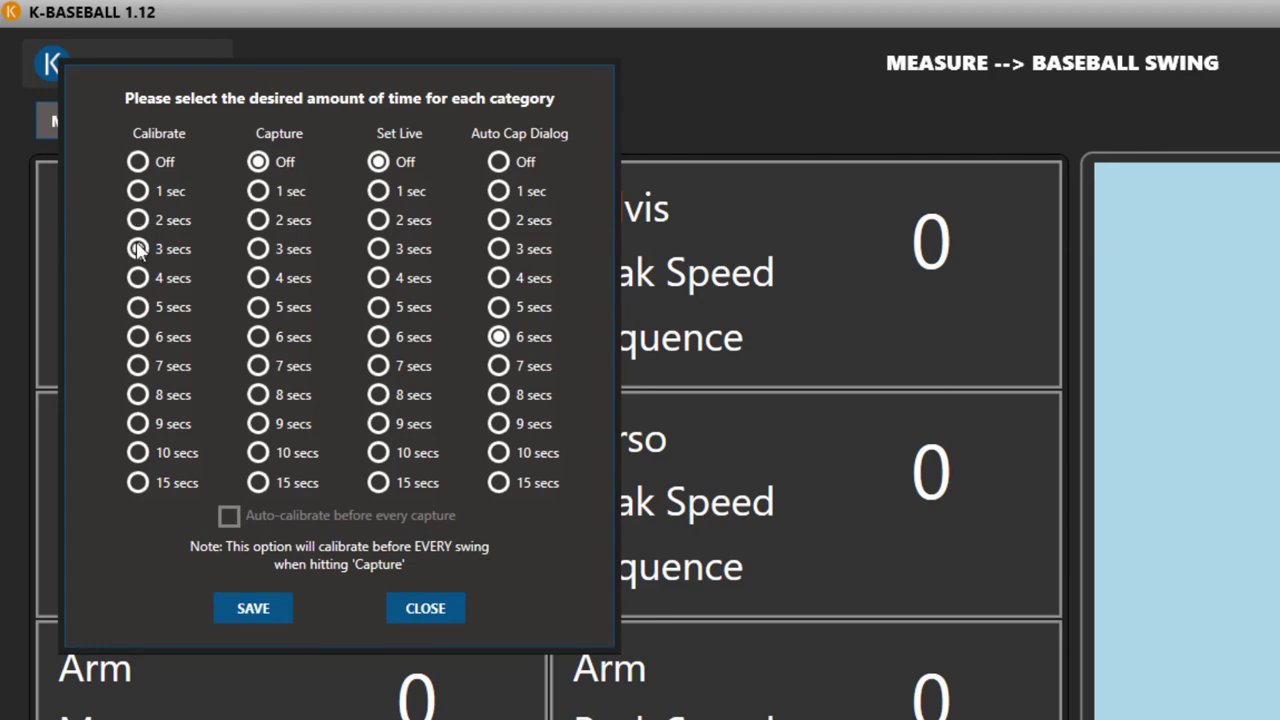